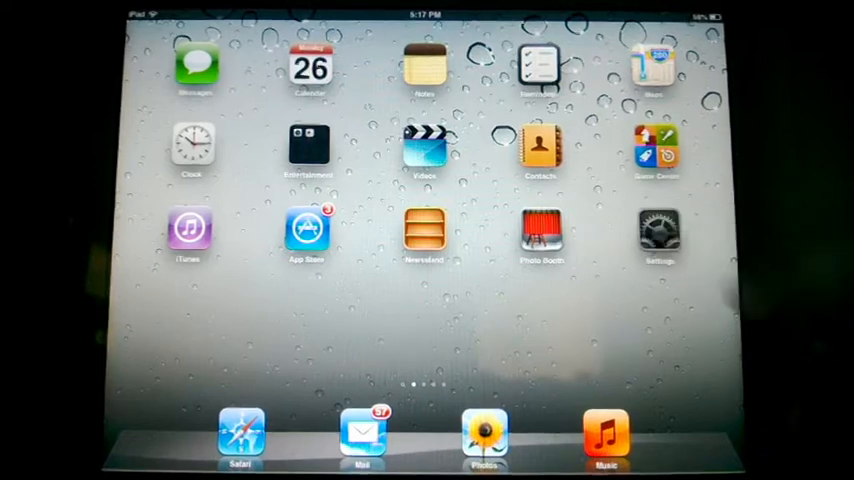
Step: Open the Settings app to the General page listing Restrictions
left_click(660, 232)
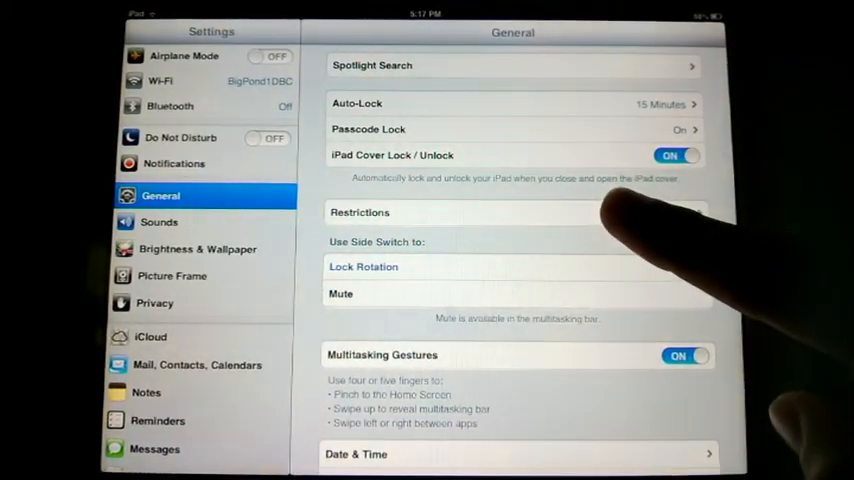
Step: Enable Restrictions with a passcode and switch Safari off as a disallowed app
left_click(360, 212)
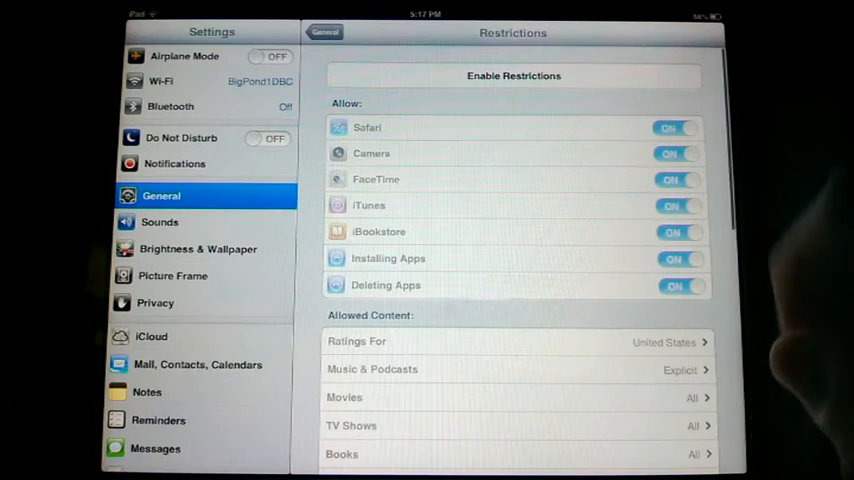
left_click(684, 284)
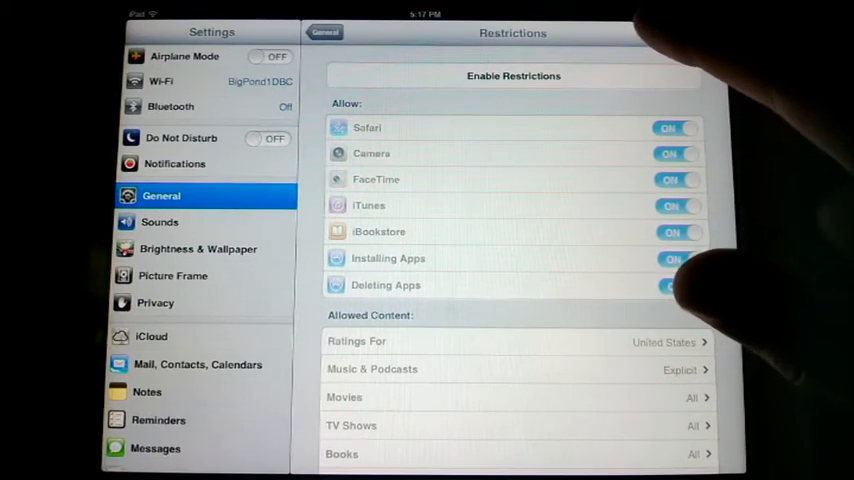
left_click(512, 76)
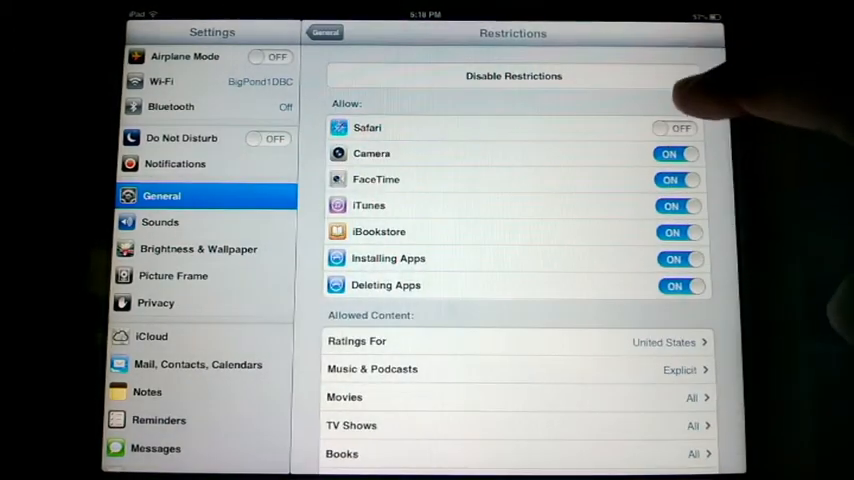
Step: Allow Safari again, return to General and re-enter Restrictions with the passcode
left_click(676, 128)
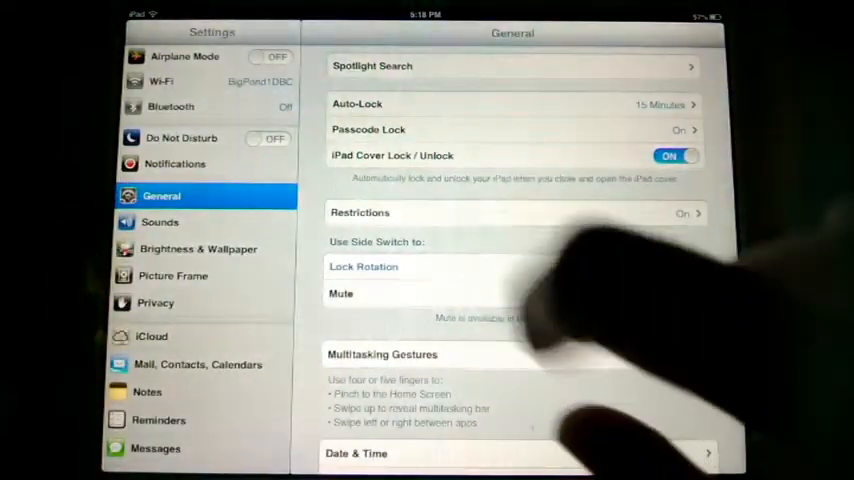
left_click(364, 266)
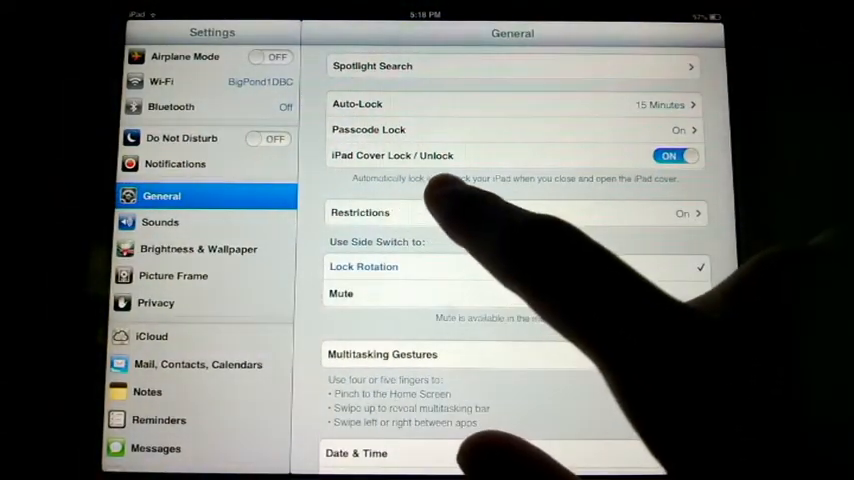
left_click(360, 212)
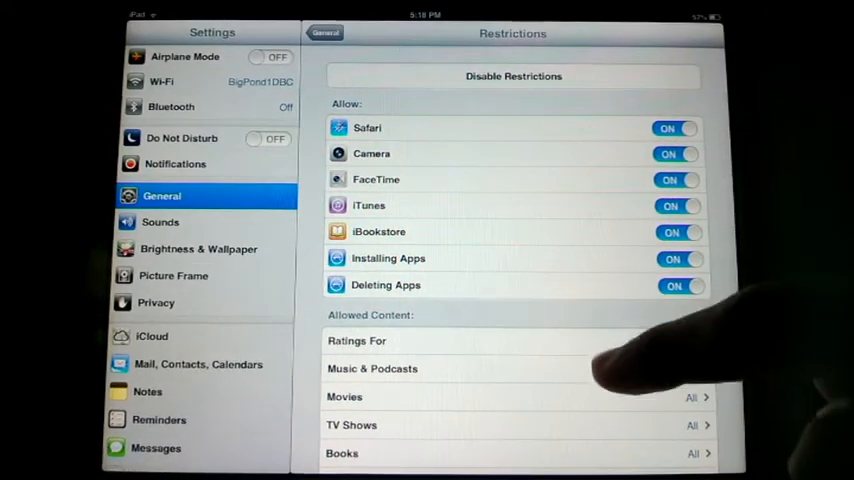
scroll("down", 3)
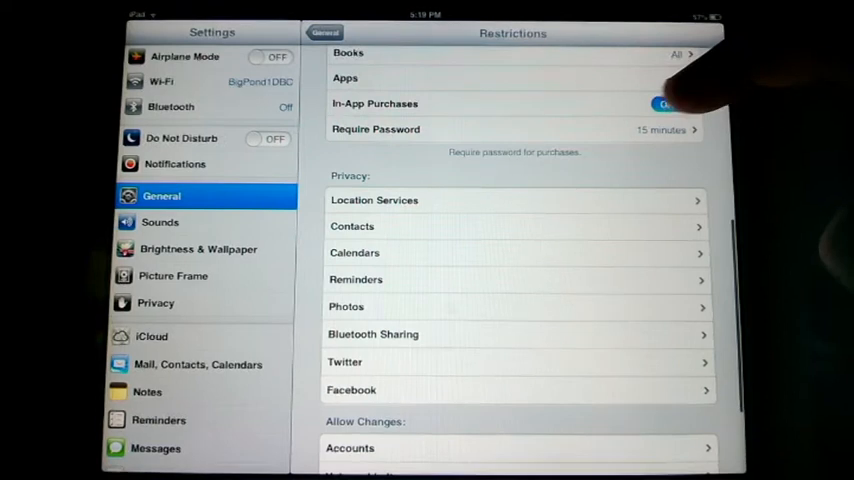
left_click(664, 104)
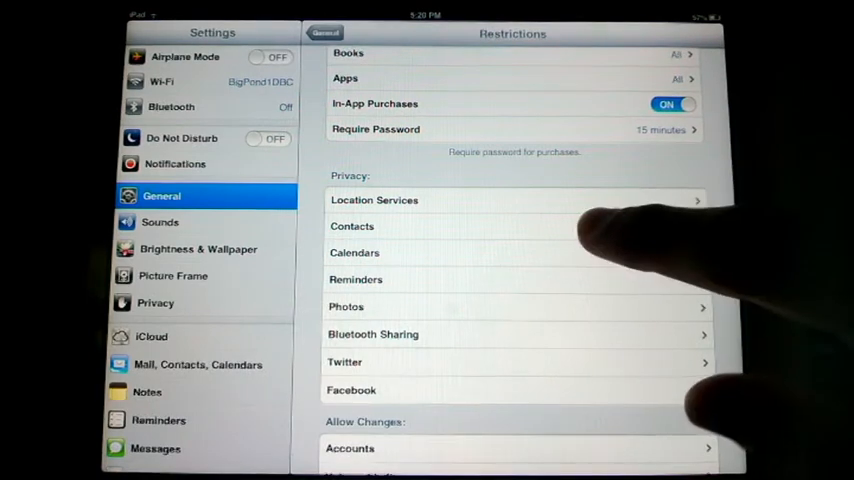
left_click(352, 226)
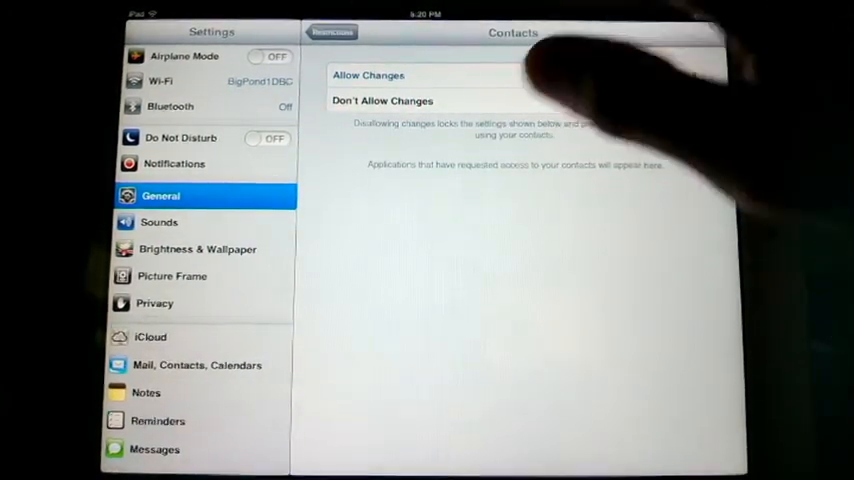
left_click(332, 32)
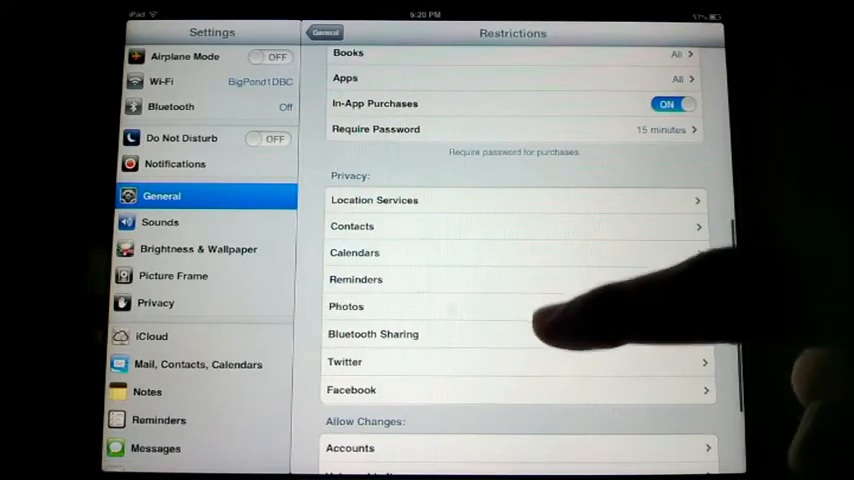
Step: Set the Accounts restriction to Don't Allow Changes
scroll("down", 3)
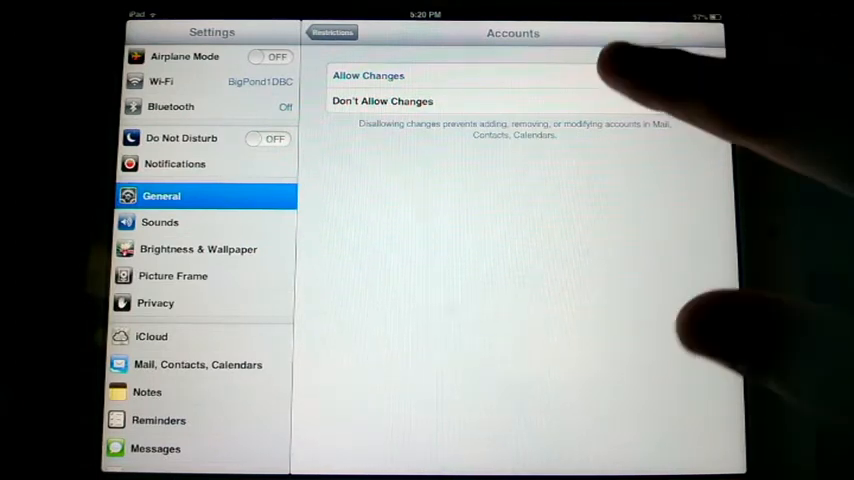
left_click(382, 100)
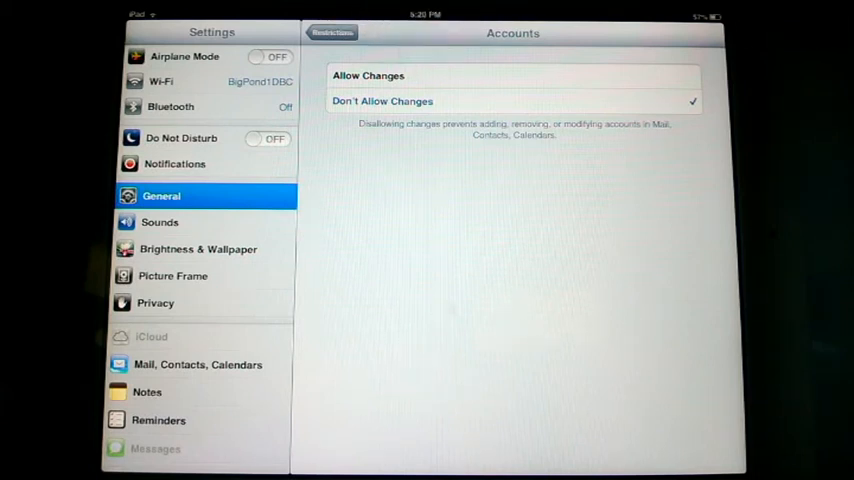
Step: Set Volume Limit to Don't Allow Changes and return to Restrictions showing both locked
left_click(332, 32)
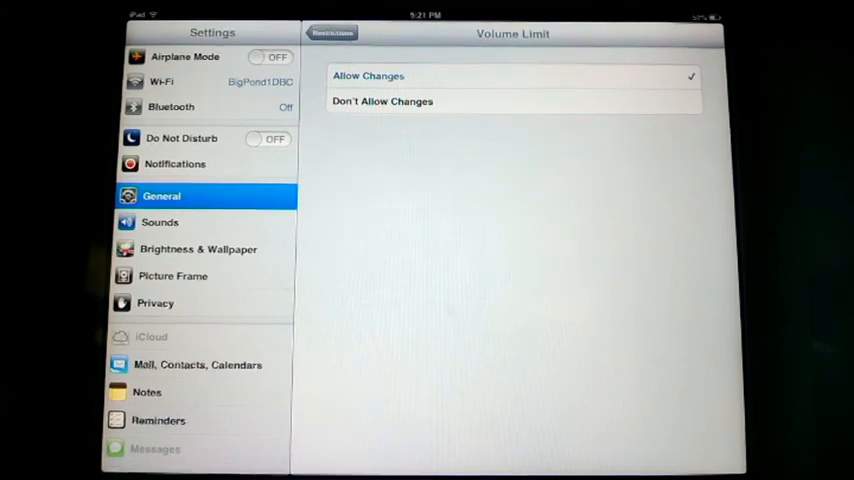
left_click(382, 100)
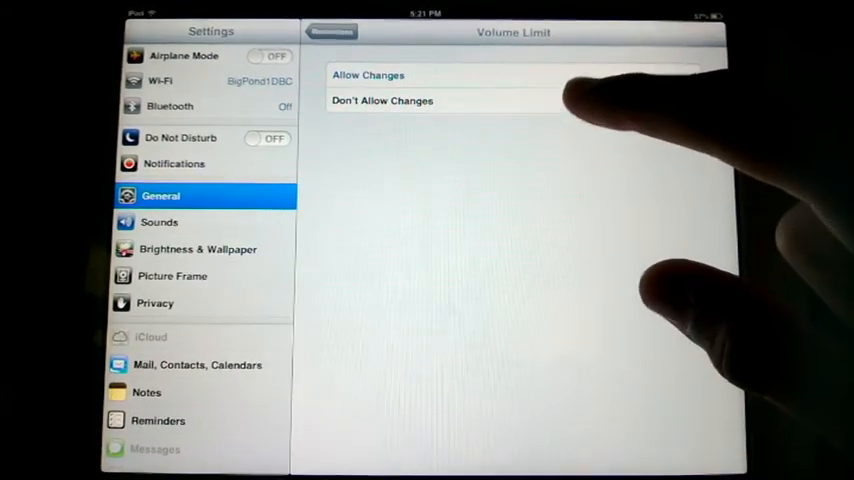
left_click(382, 100)
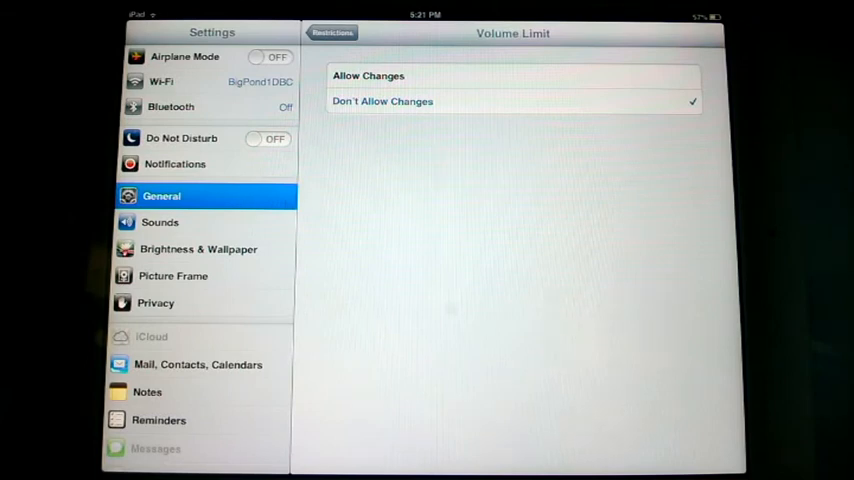
left_click(332, 32)
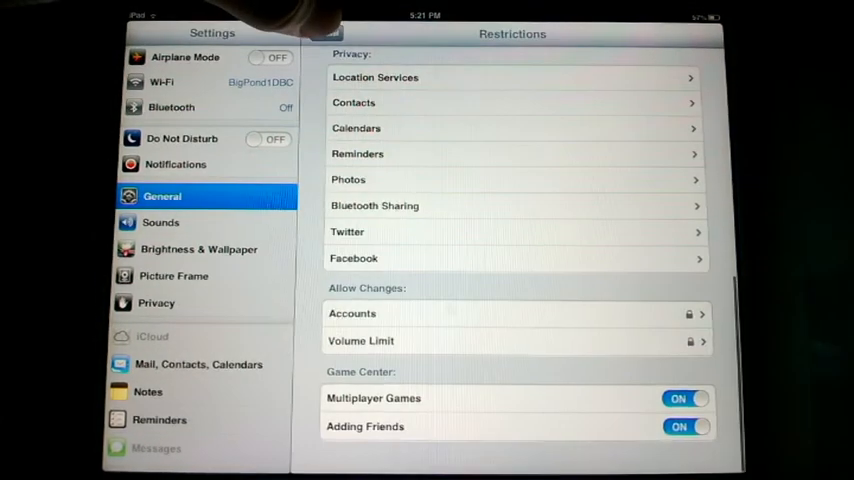